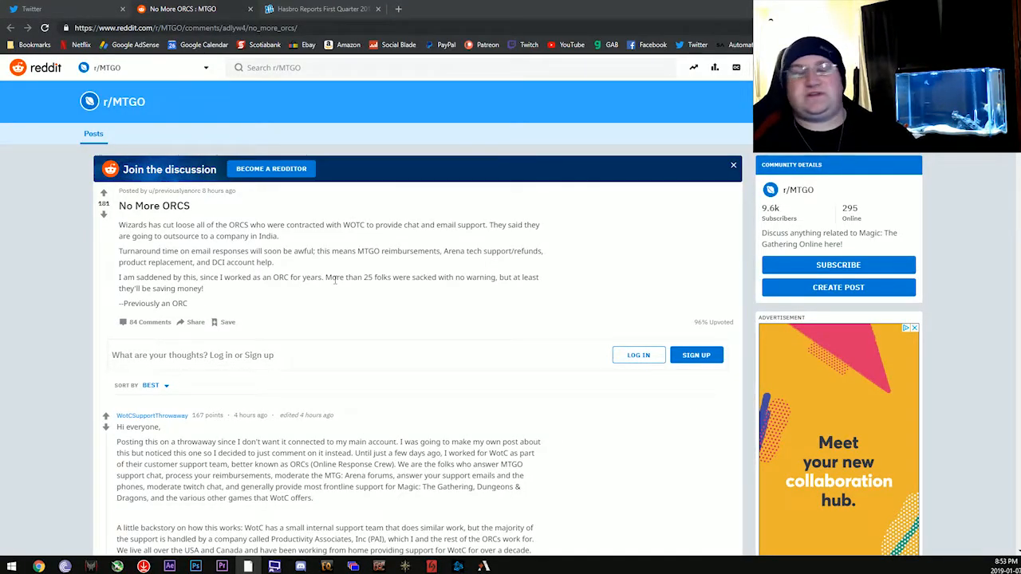
mouse_move(141, 233)
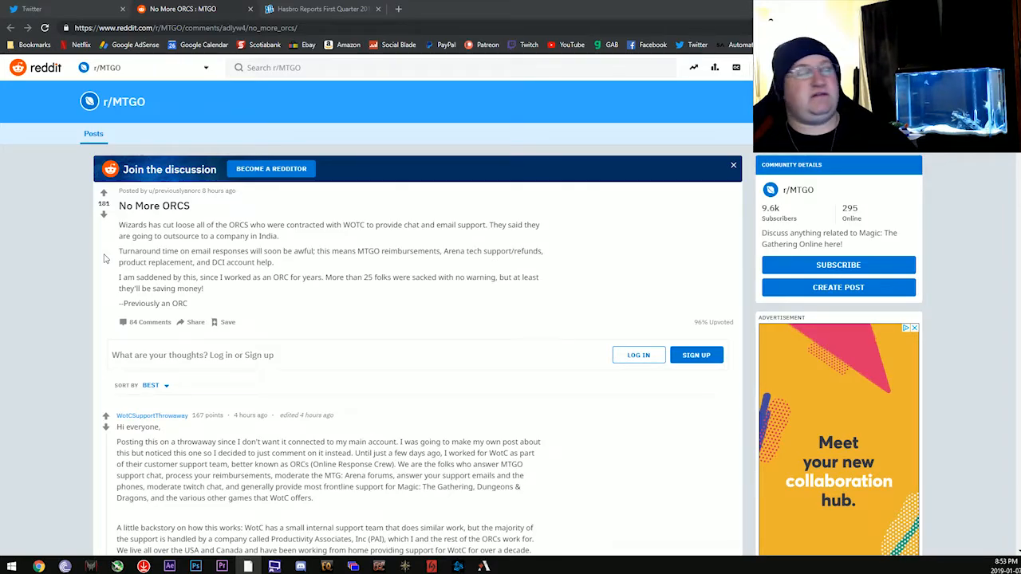
mouse_move(124, 303)
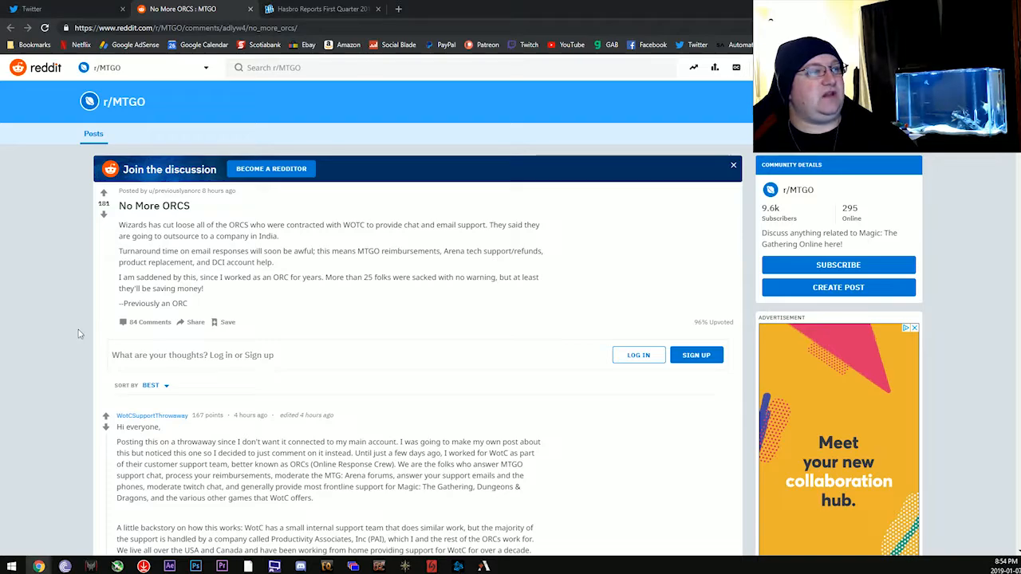
Scroll down to read the throwaway ORC's full comment and the severance reply below it
scroll(down, 3)
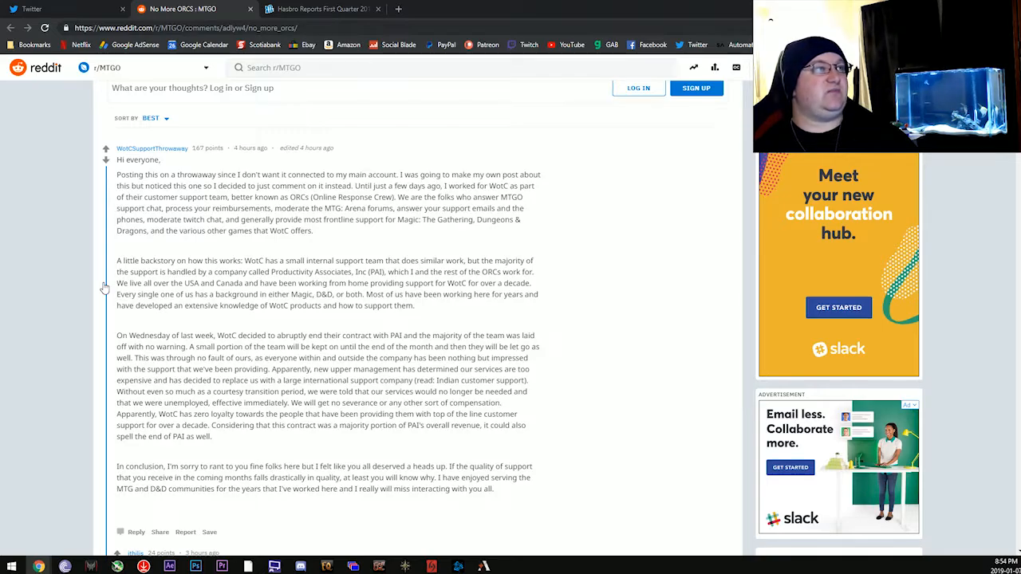
mouse_move(95, 281)
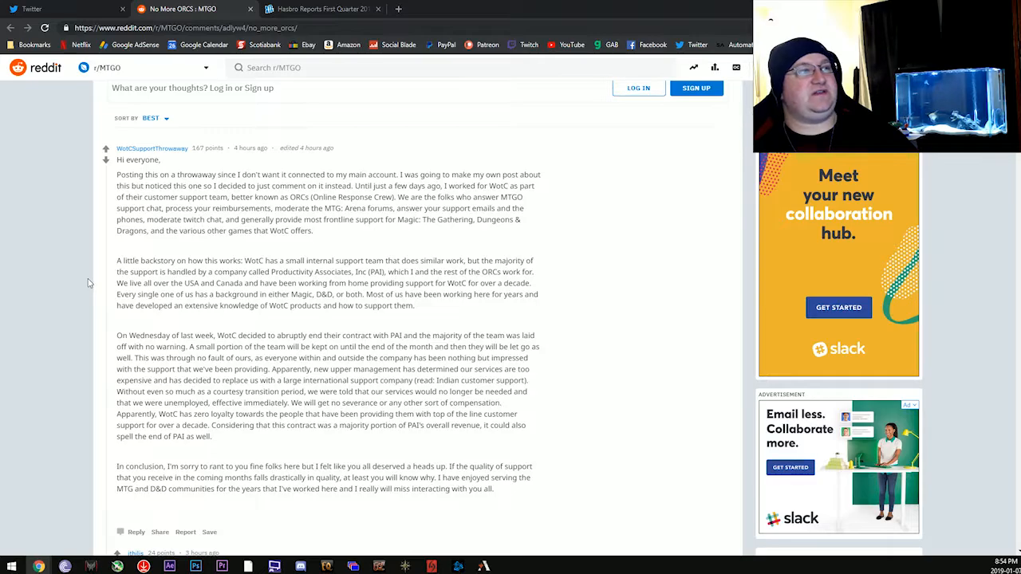
scroll(down, 3)
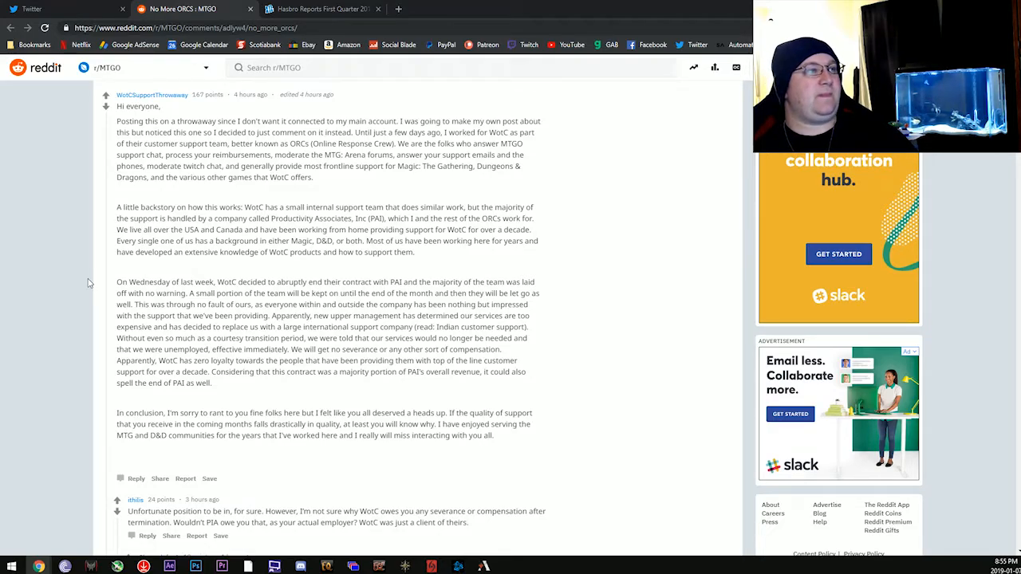
scroll(down, 3)
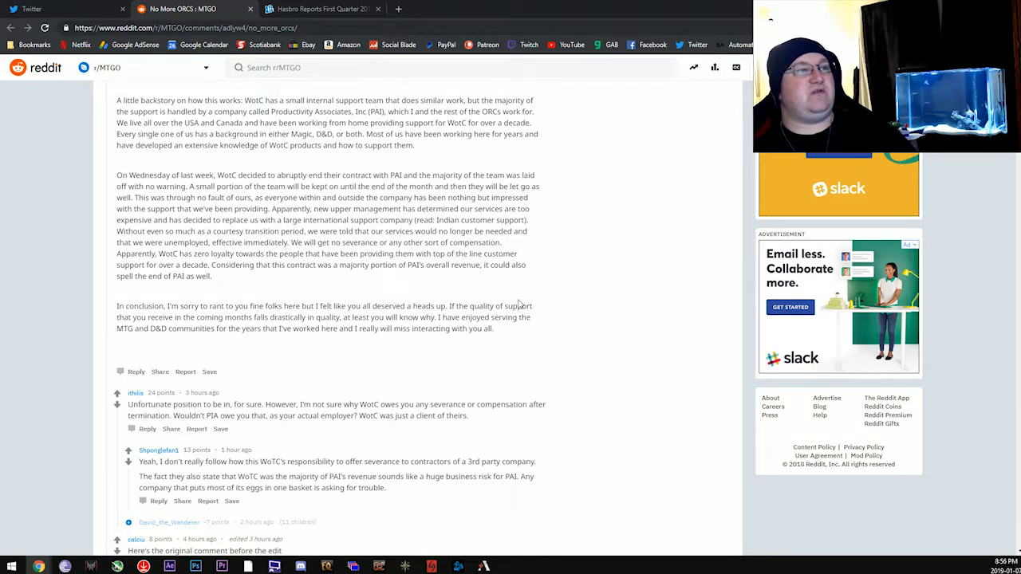
mouse_move(587, 294)
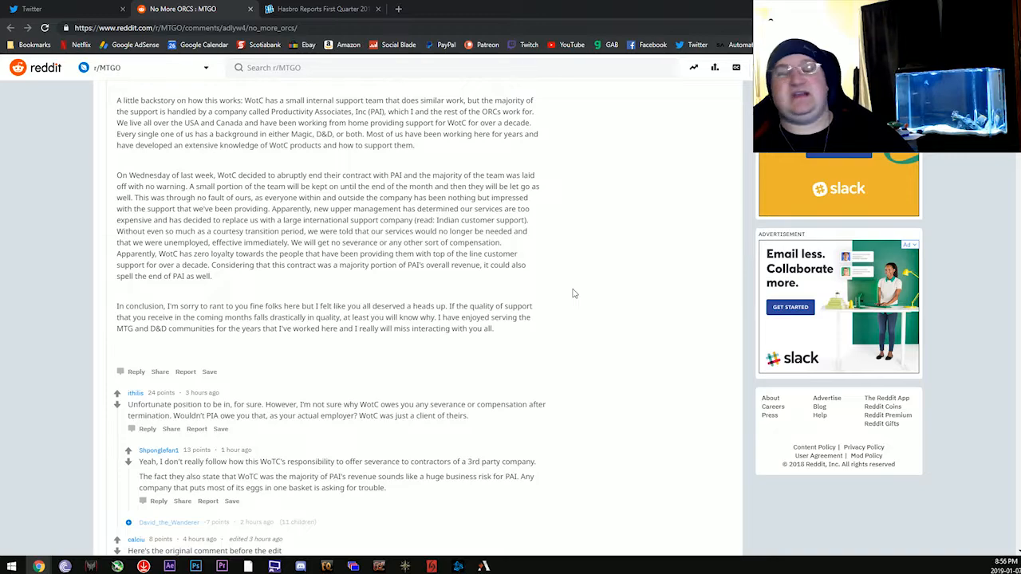
mouse_move(569, 313)
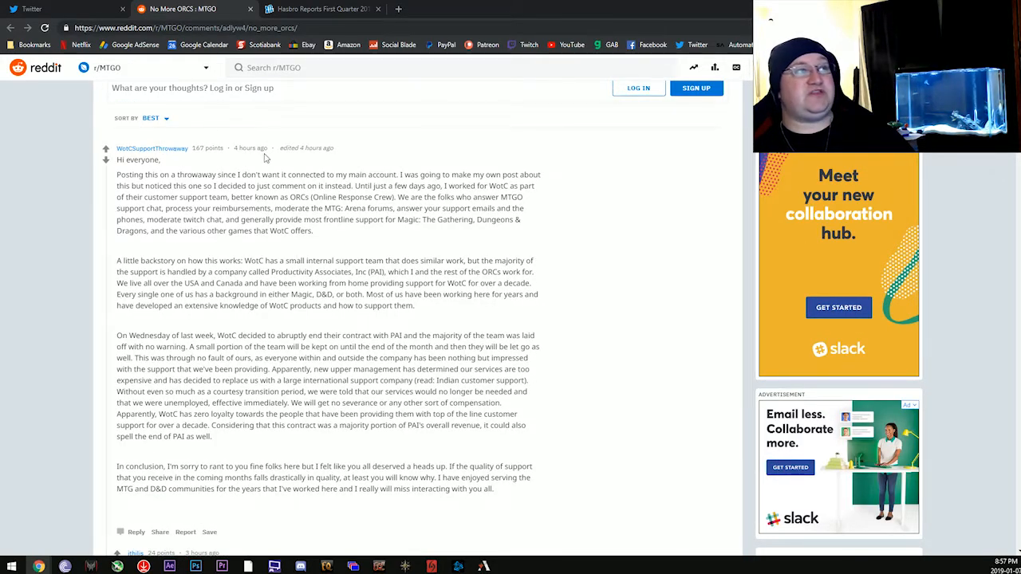
mouse_move(293, 230)
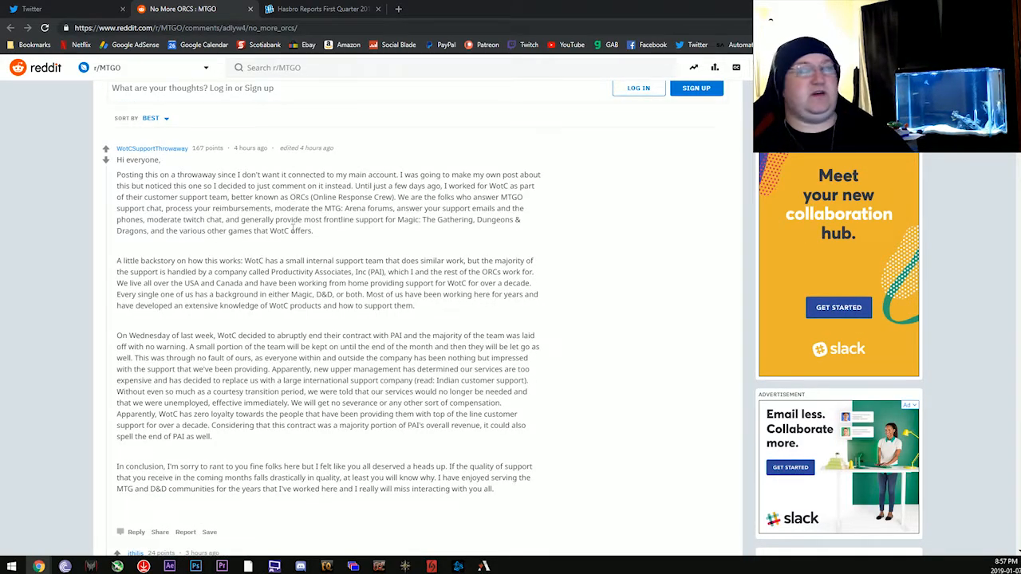
Scroll down past the Adept discussion to the comment on Arena outgrowing customer service and Hasbro's $5 billion revenue
scroll(down, 3)
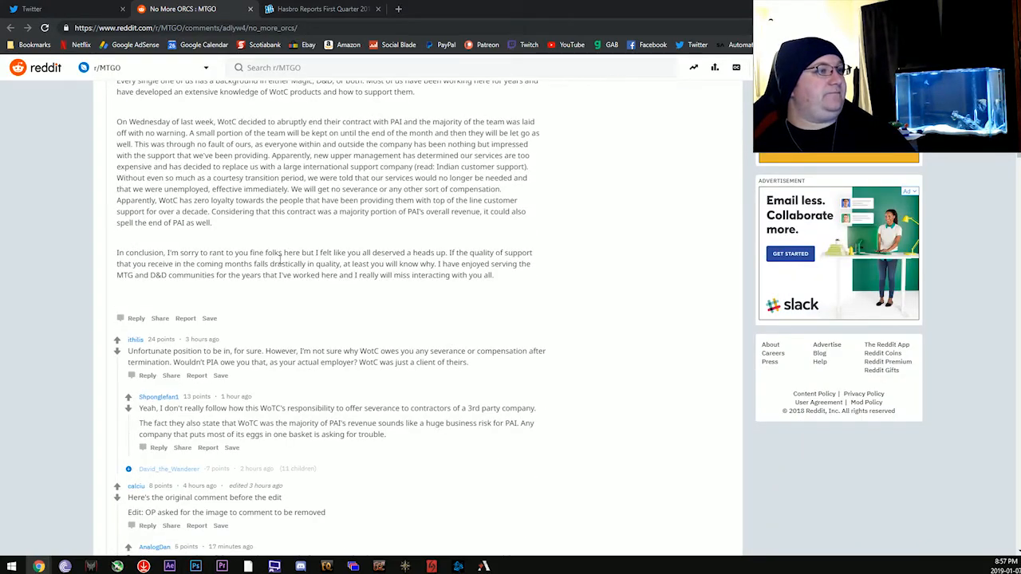
scroll(down, 3)
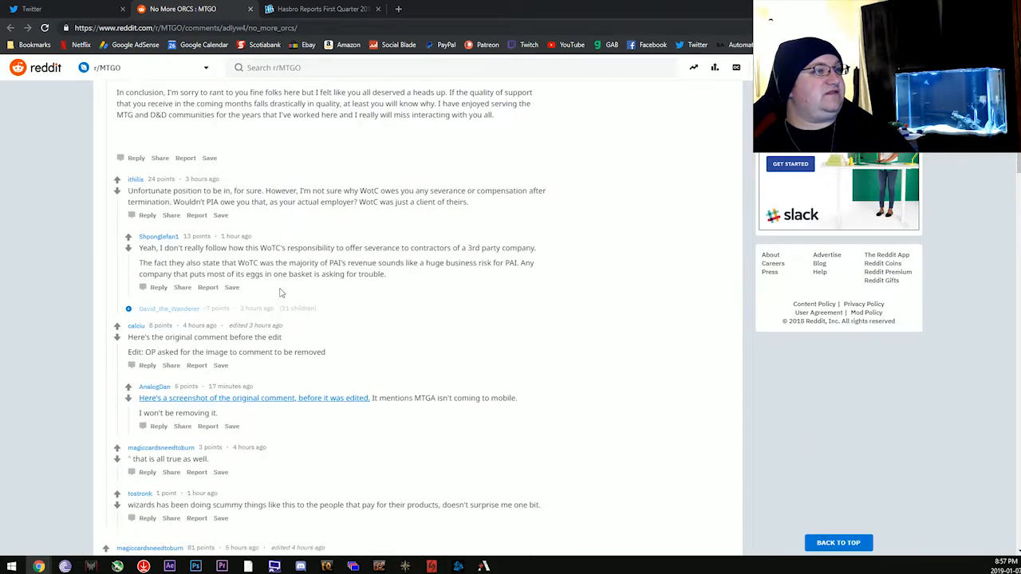
scroll(down, 3)
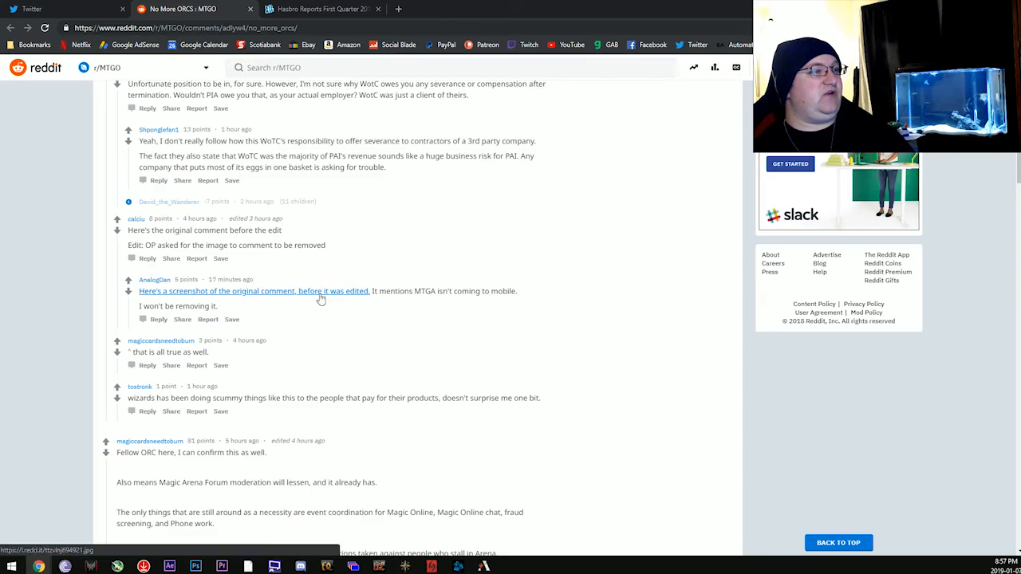
scroll(down, 3)
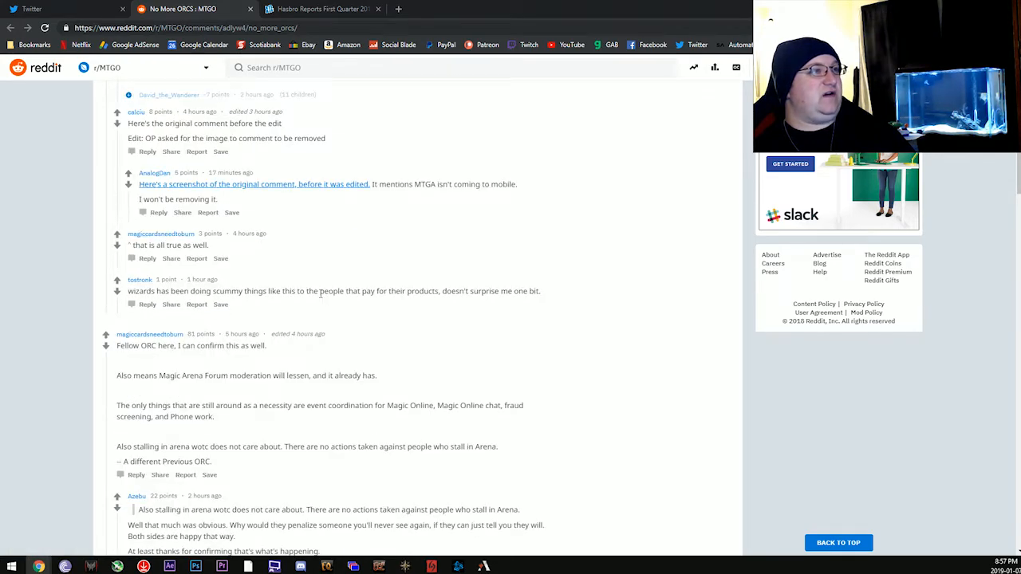
scroll(down, 3)
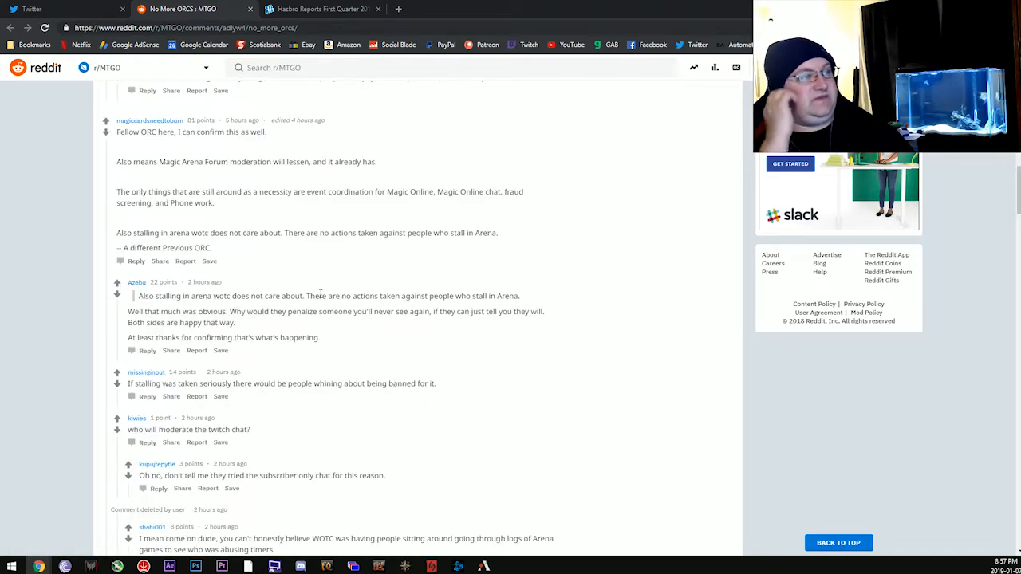
scroll(down, 3)
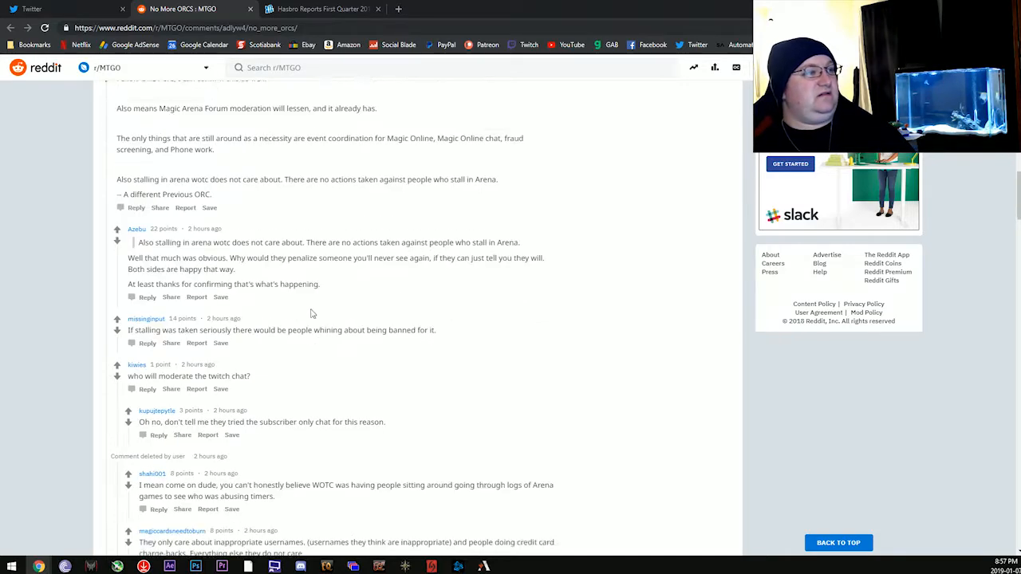
scroll(down, 3)
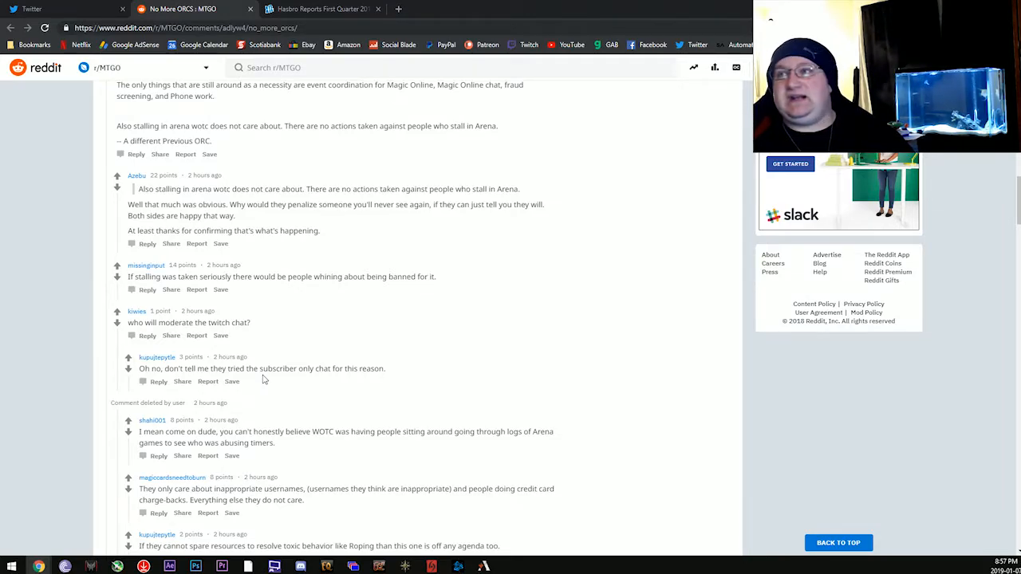
scroll(down, 3)
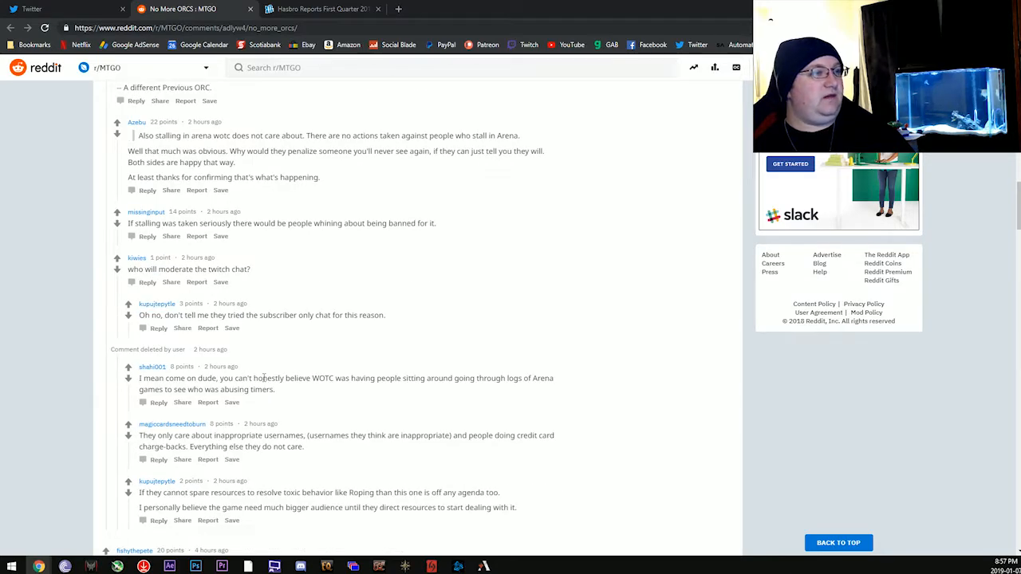
scroll(down, 3)
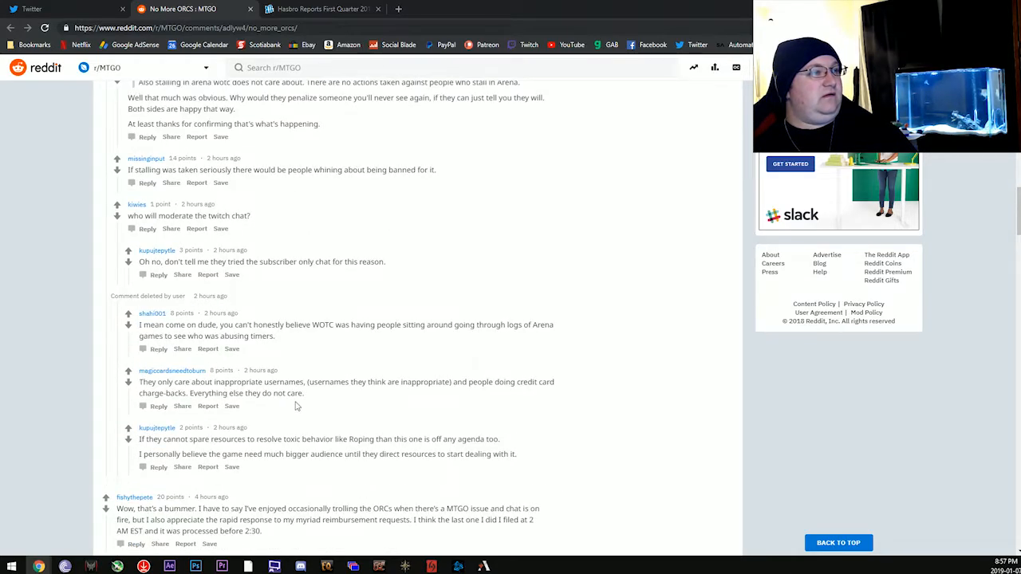
scroll(down, 3)
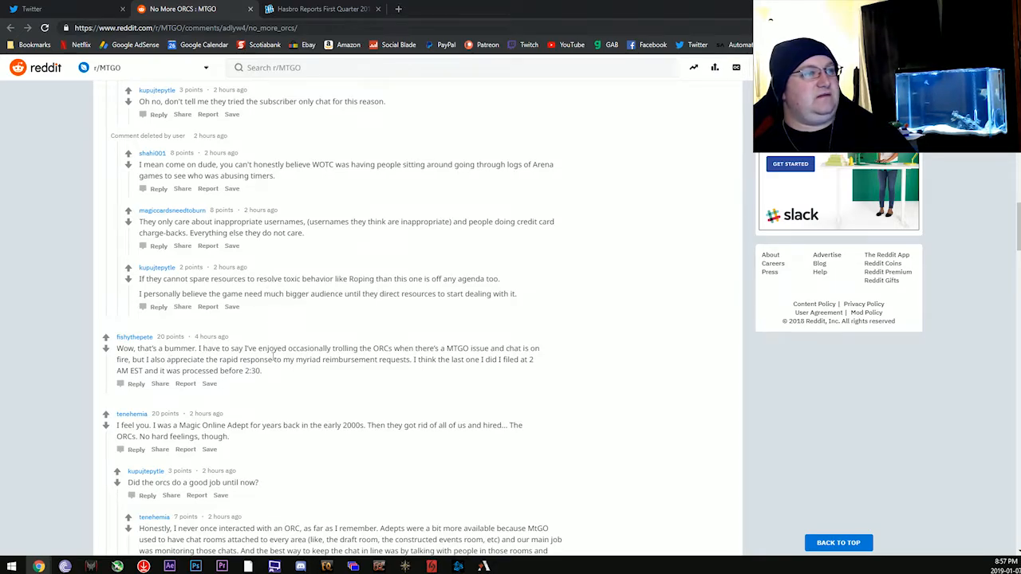
scroll(down, 3)
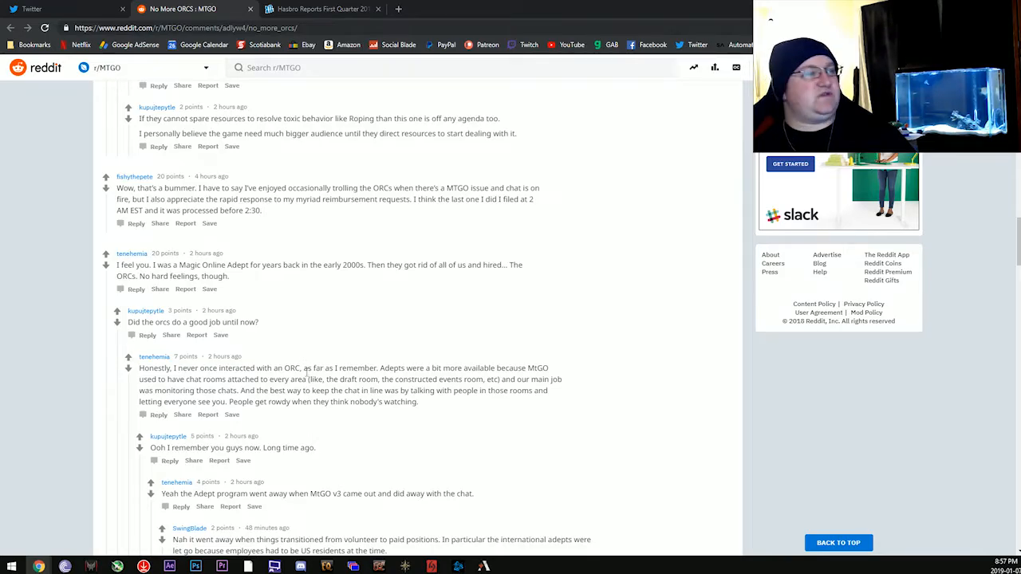
scroll(down, 3)
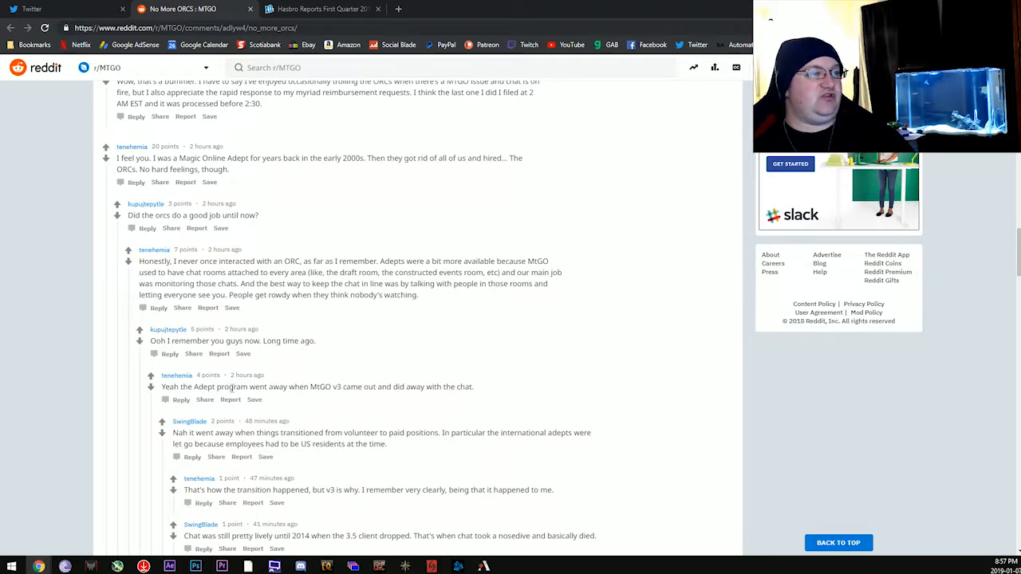
scroll(down, 3)
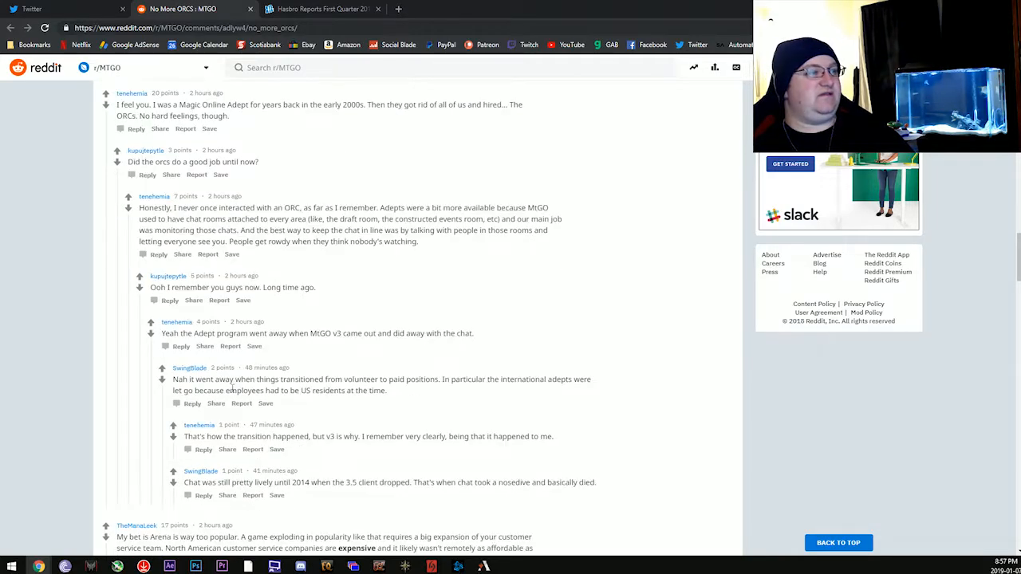
scroll(down, 3)
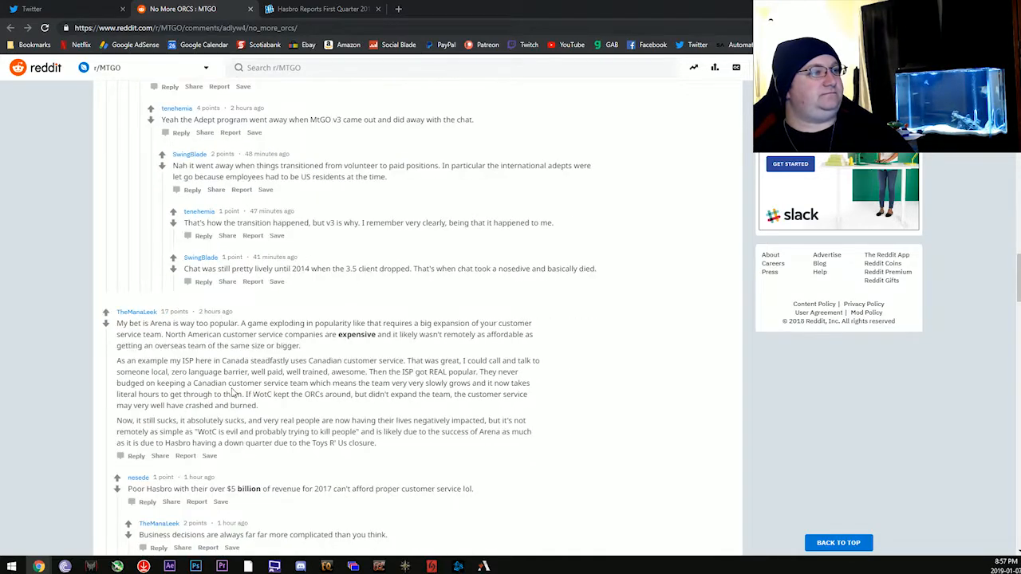
scroll(down, 3)
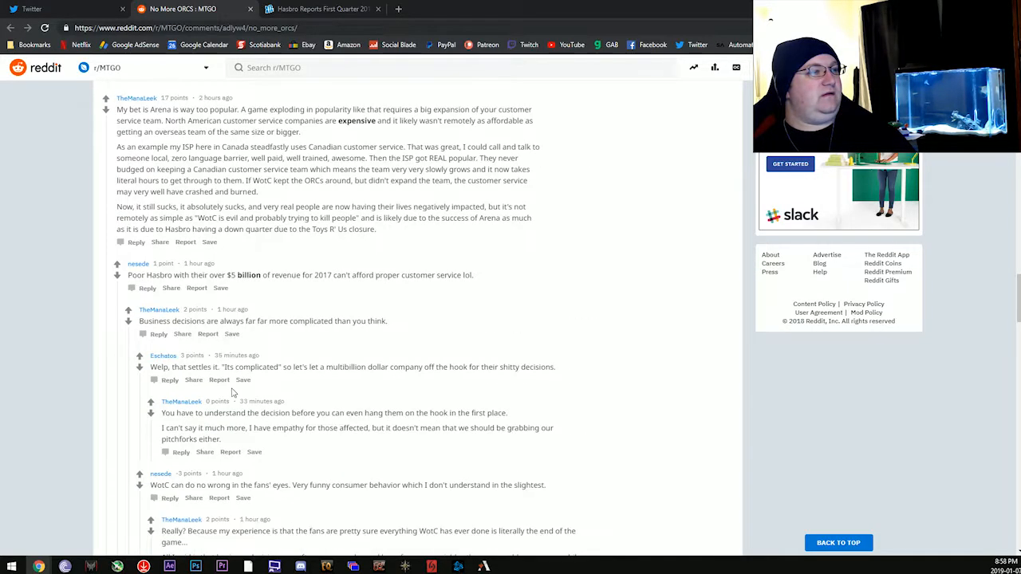
Scroll further down the thread to the replies mocking canned support responses
scroll(down, 3)
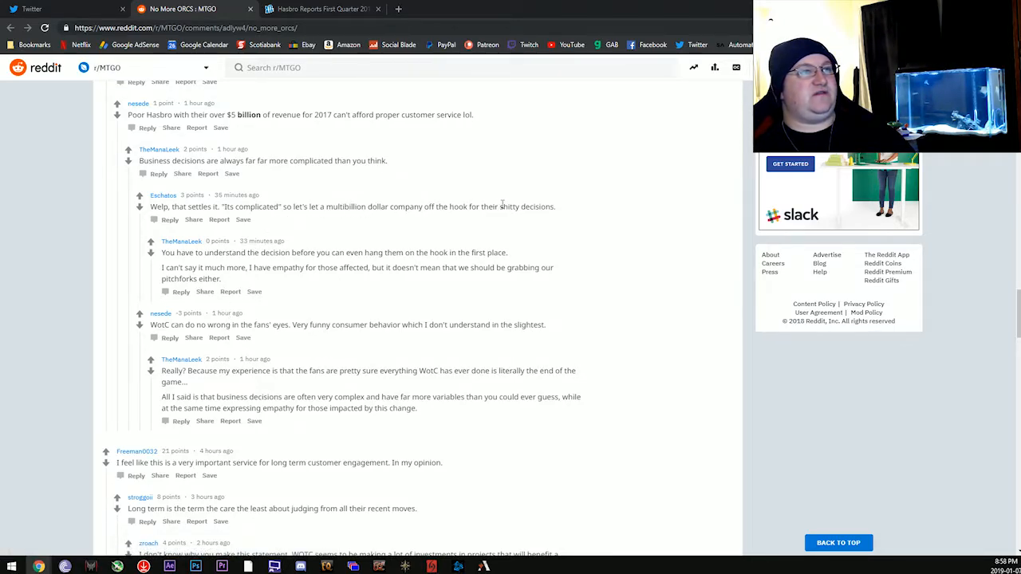
scroll(down, 3)
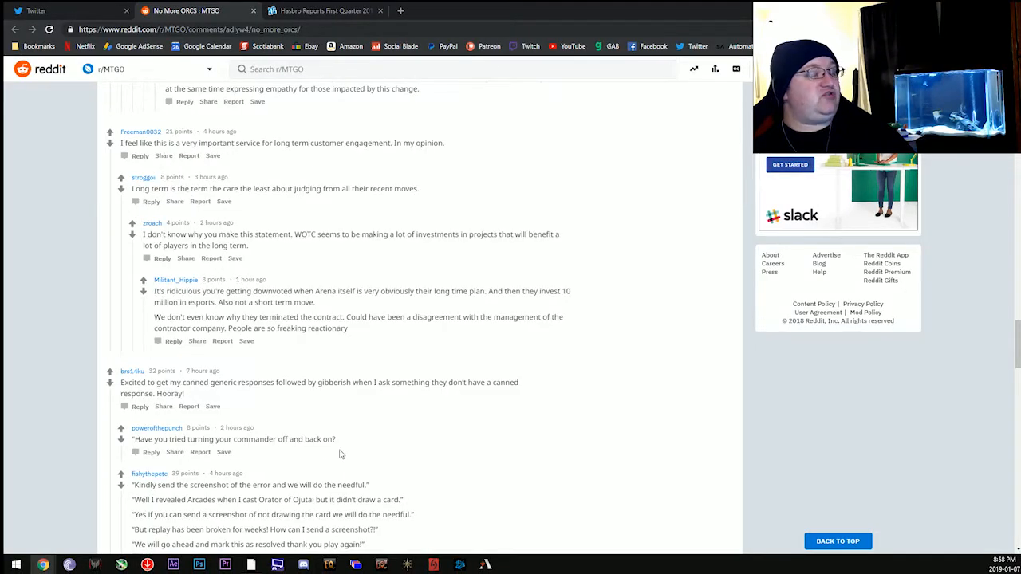
mouse_move(297, 455)
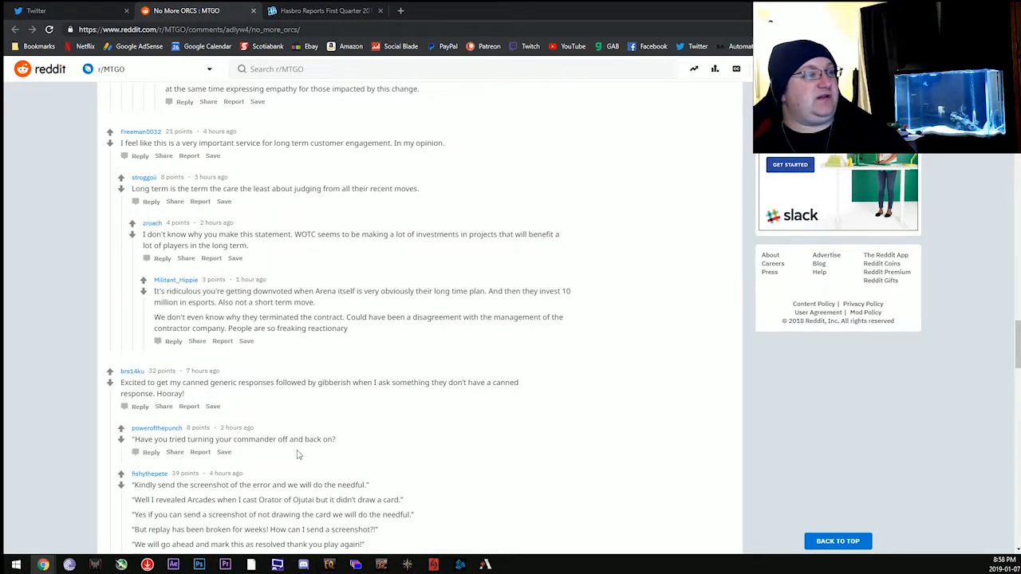
scroll(down, 3)
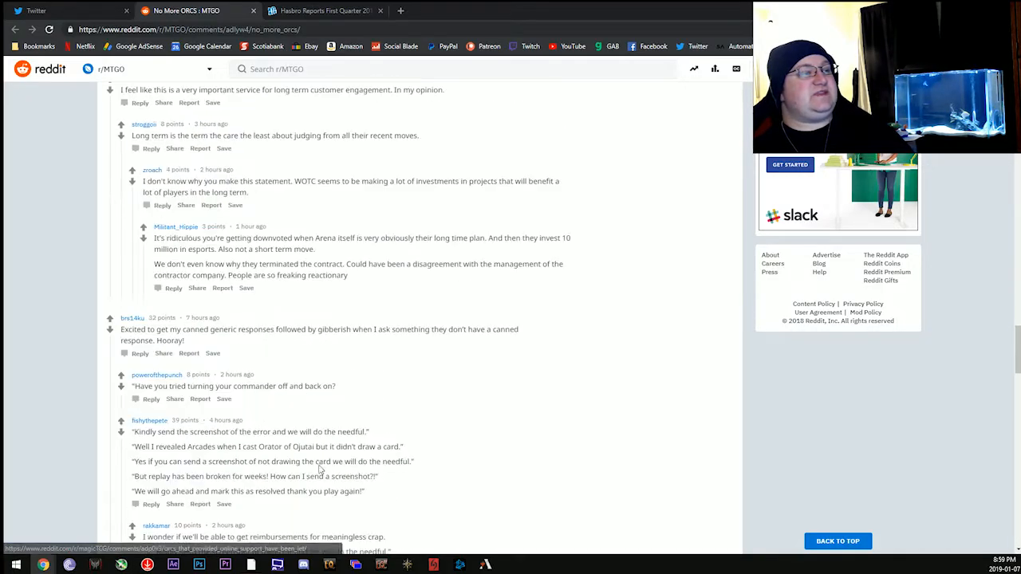
scroll(down, 3)
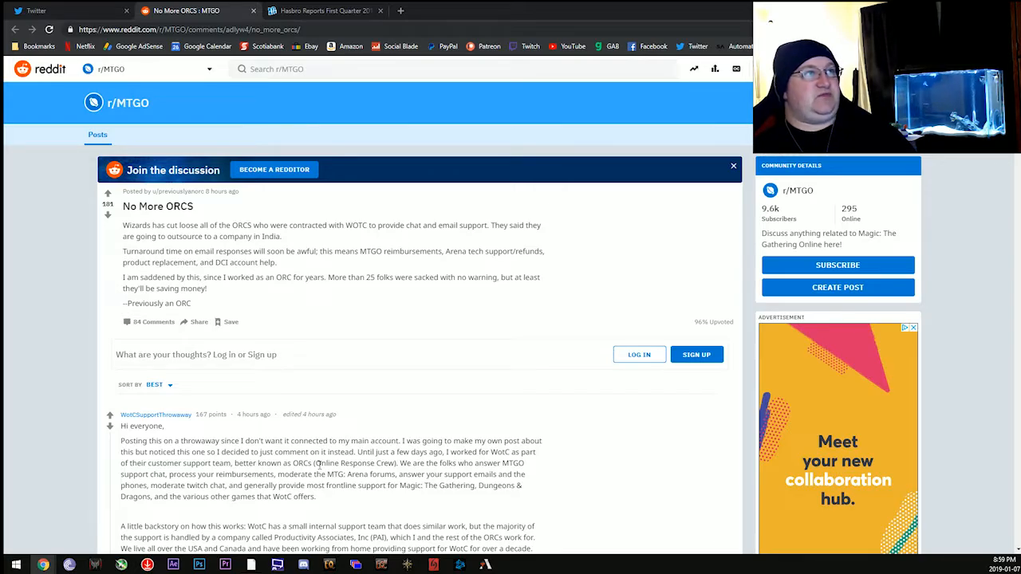
Switch to the Hasbro Reports First Quarter 2018 tab showing revenue and net loss figures
click(322, 10)
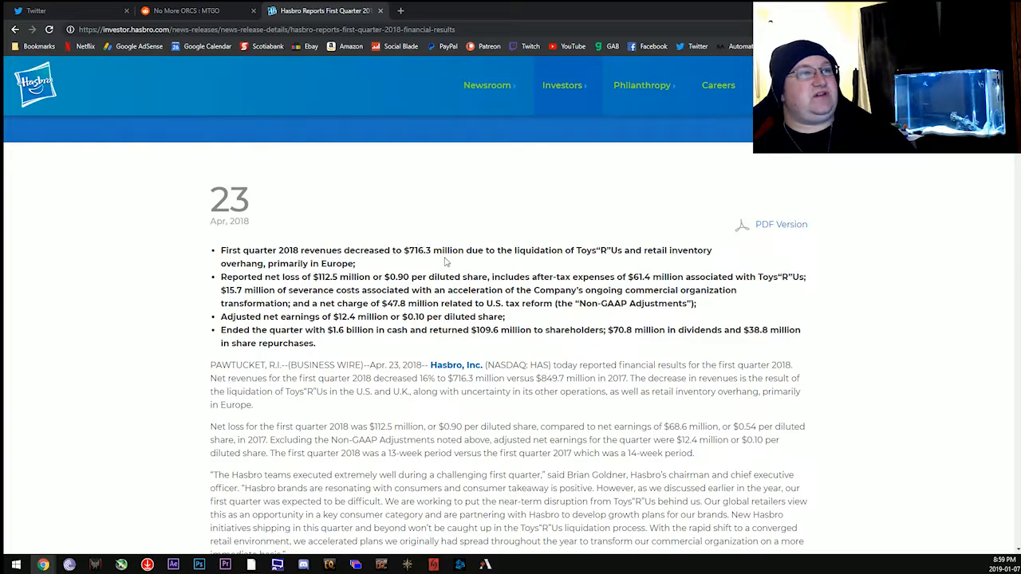
mouse_move(622, 246)
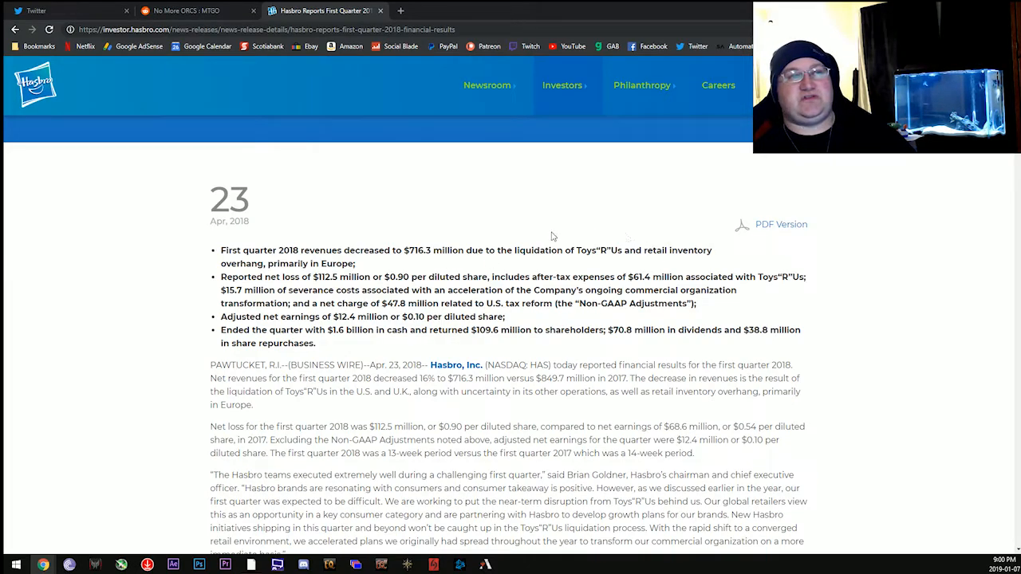
mouse_move(612, 265)
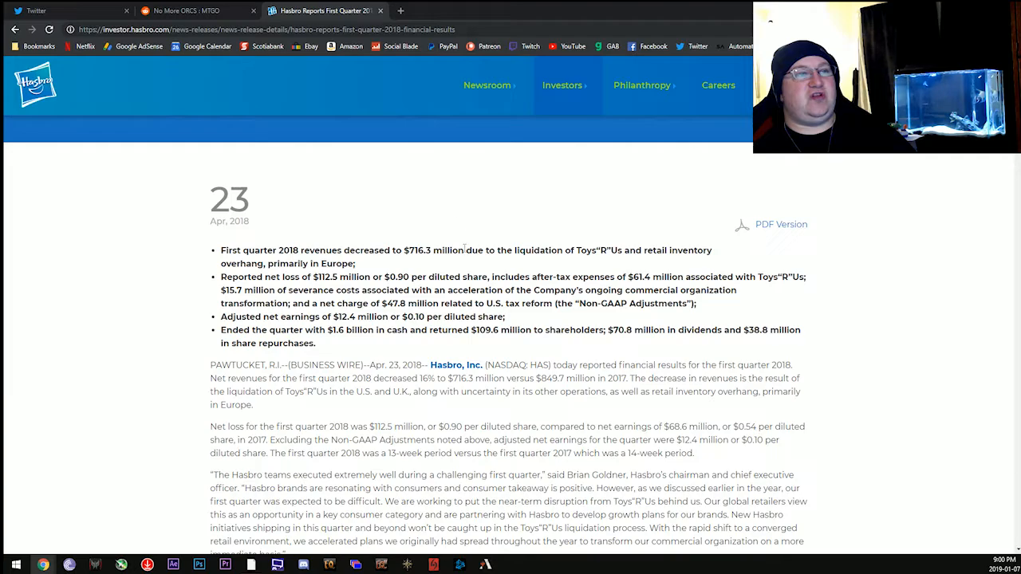
mouse_move(659, 254)
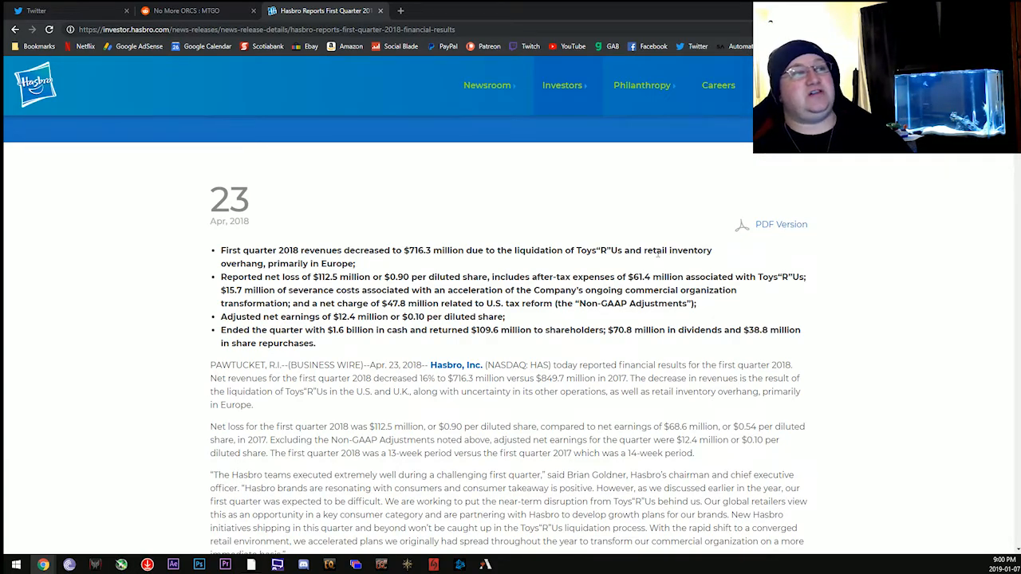
mouse_move(376, 200)
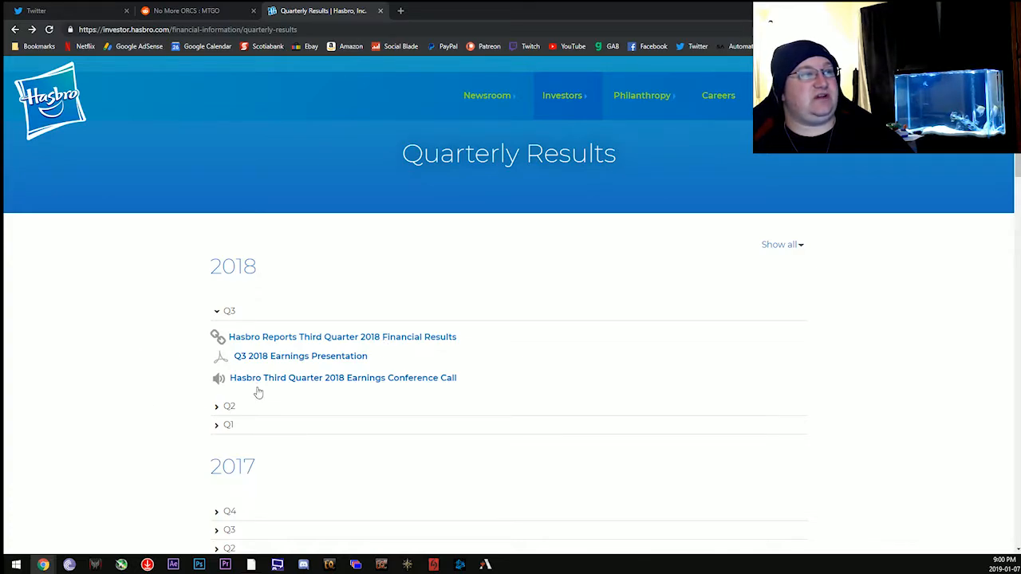
mouse_move(300, 356)
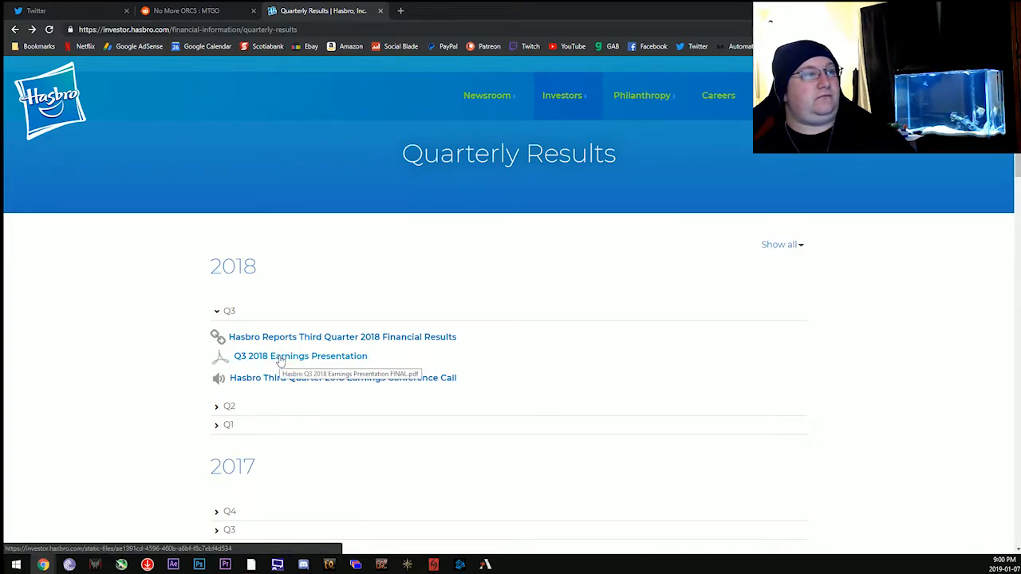
Expand Q2 2018 and open the Second Quarter 2018 release showing $904.5 million revenue
click(230, 329)
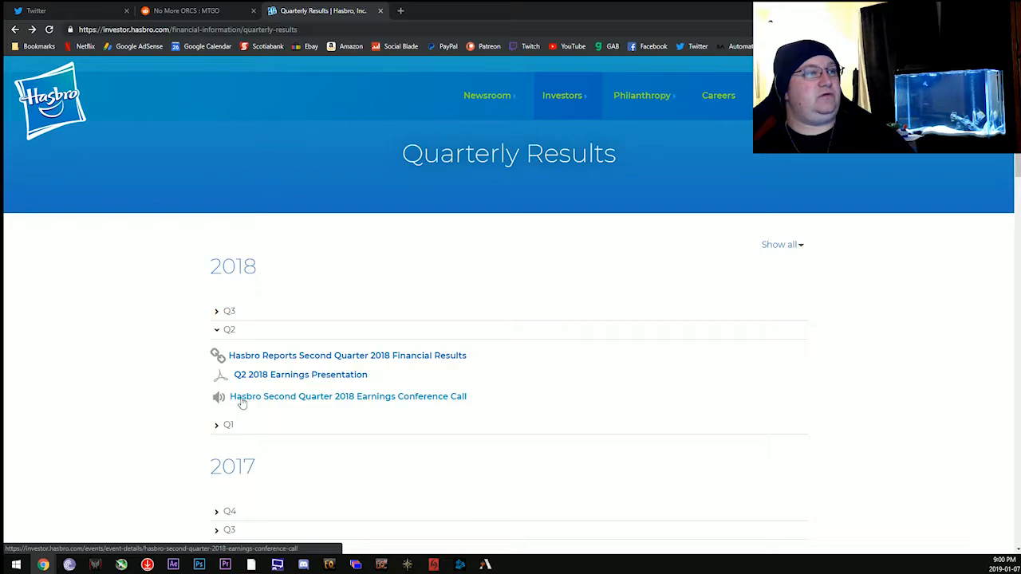
click(348, 354)
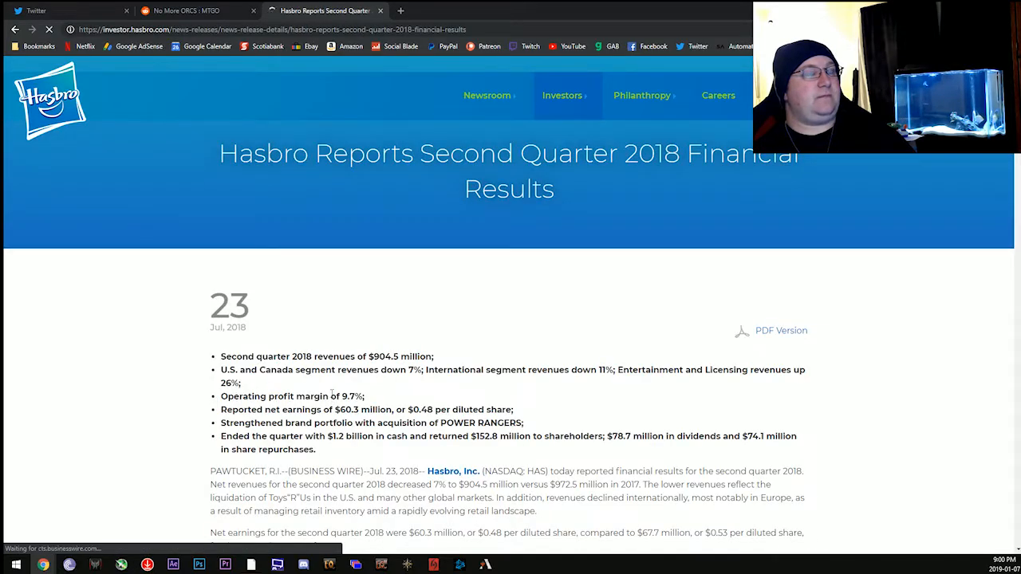
scroll(down, 3)
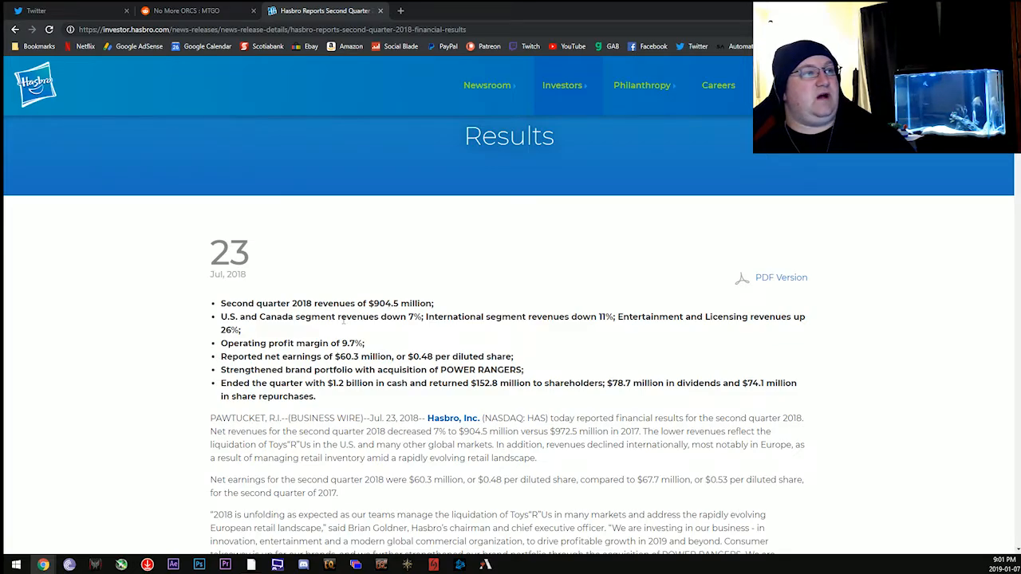
mouse_move(256, 281)
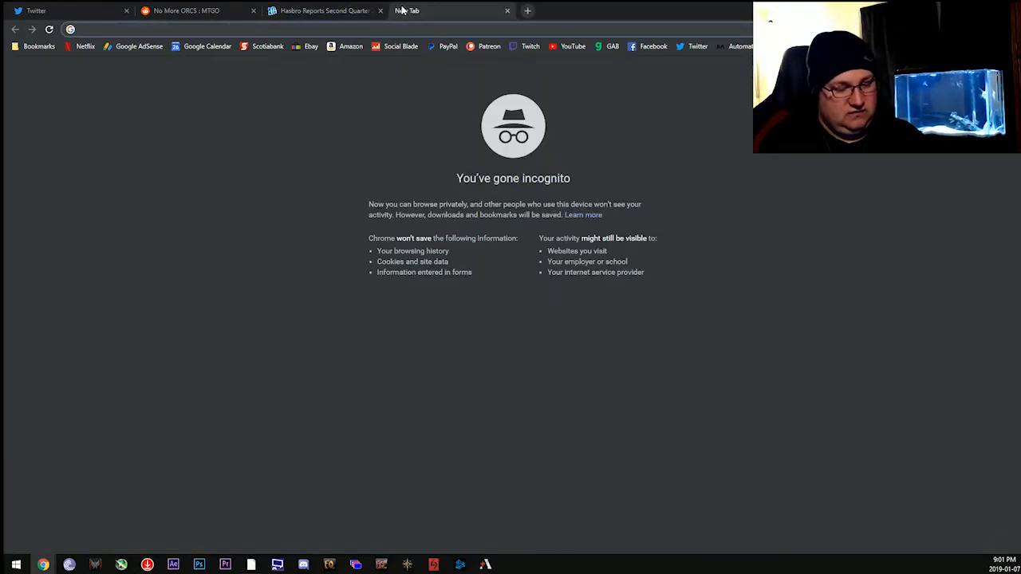
Search Google for 'MTG Jul 2018', browse the Wizards results, and return to the Hasbro Q2 release
text(MTG Jul 2018)
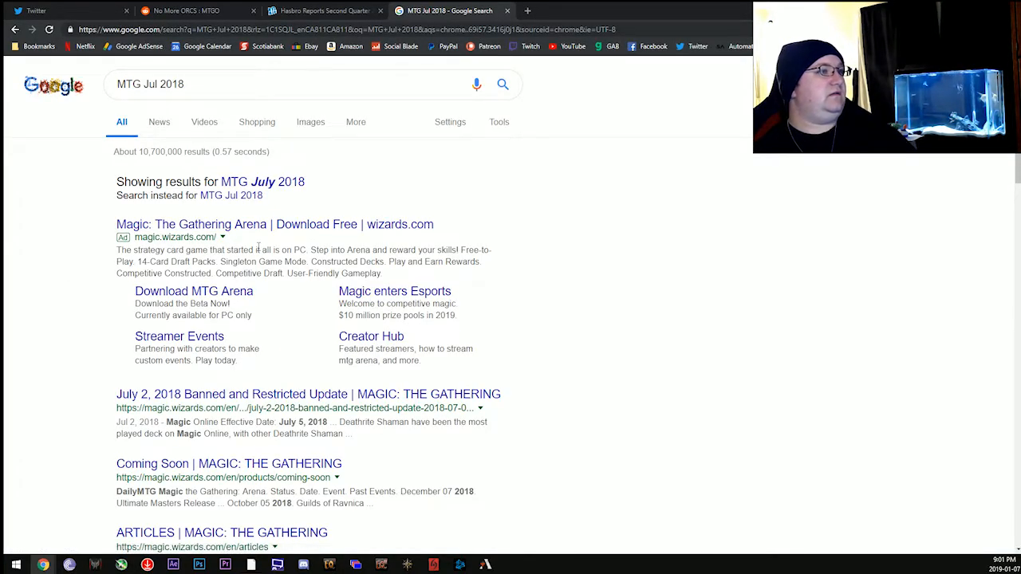
scroll(down, 3)
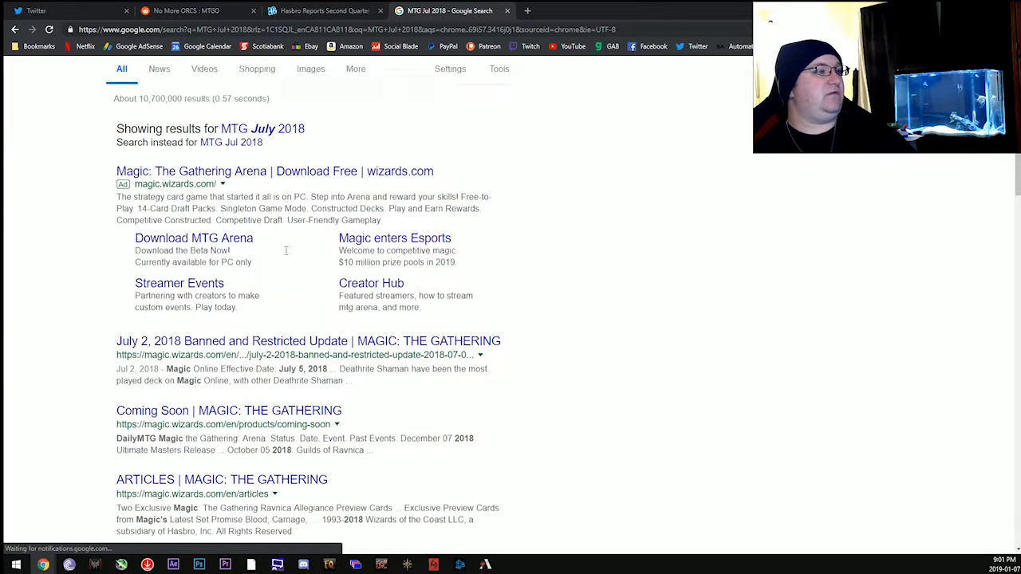
scroll(down, 3)
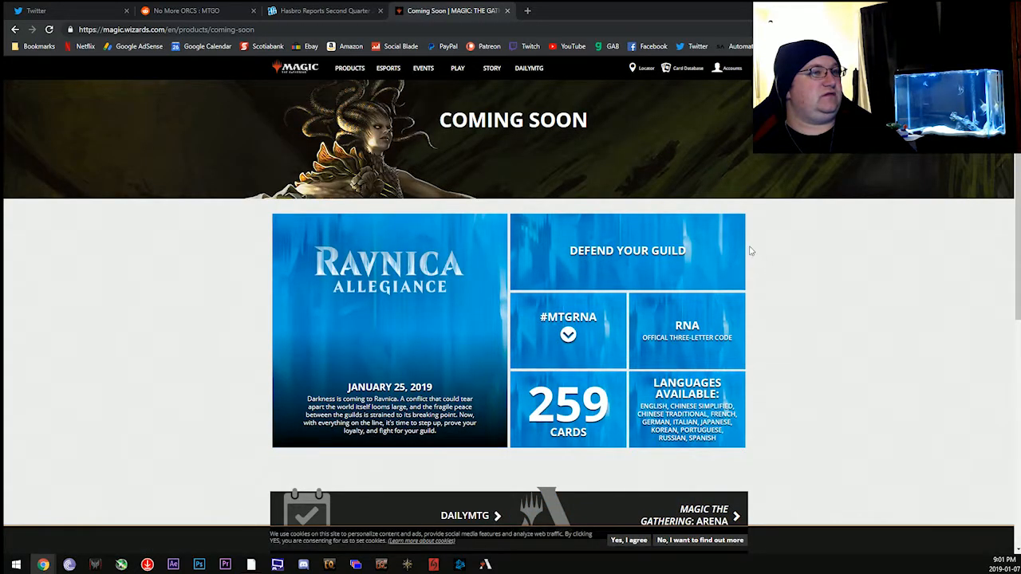
mouse_move(571, 364)
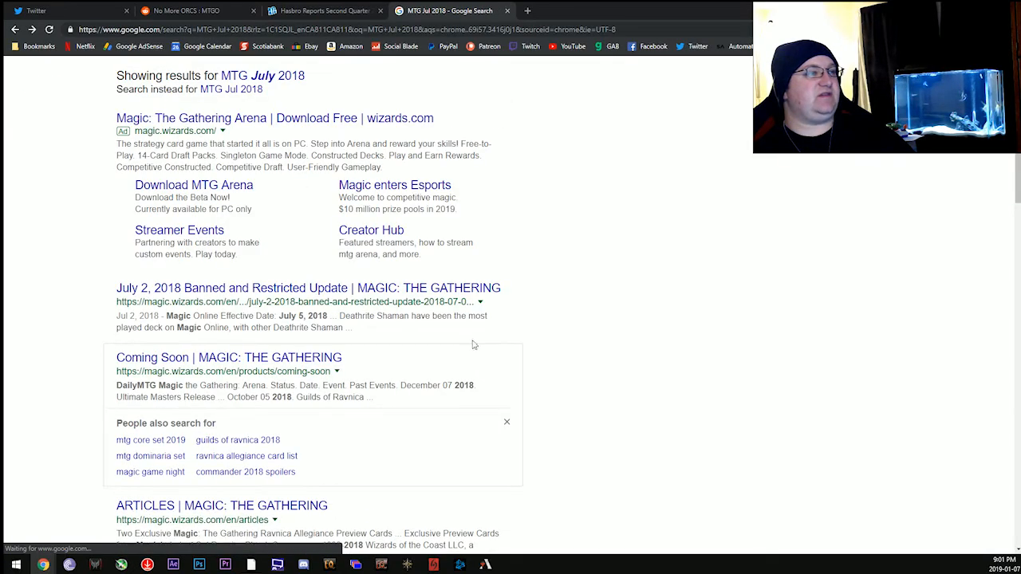
scroll(down, 3)
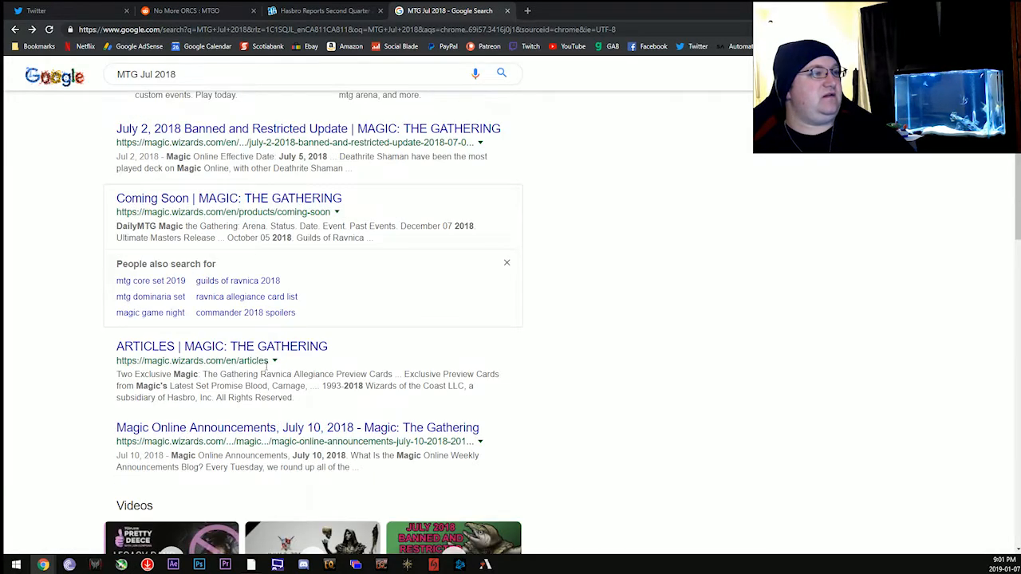
mouse_move(222, 344)
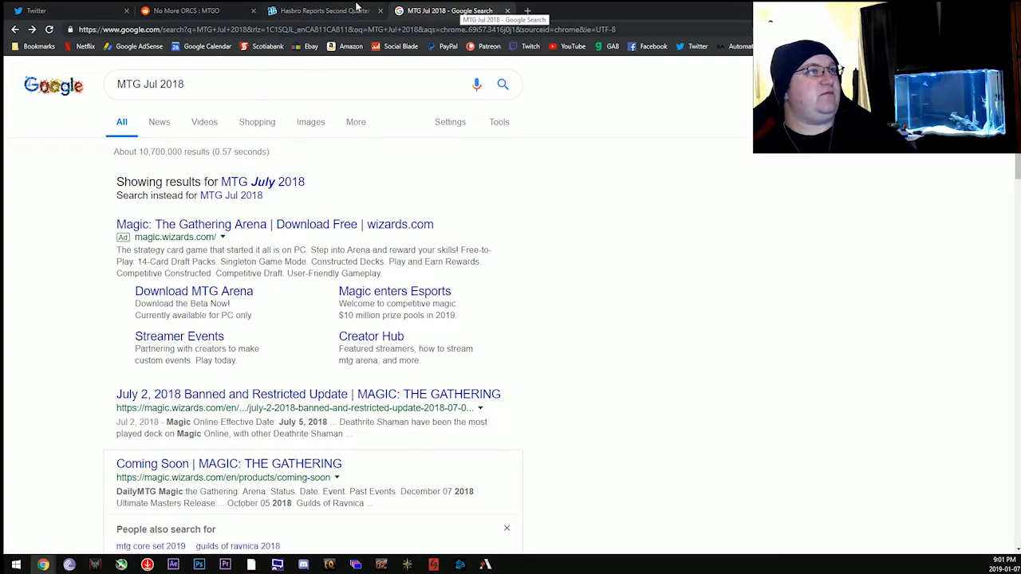
click(319, 10)
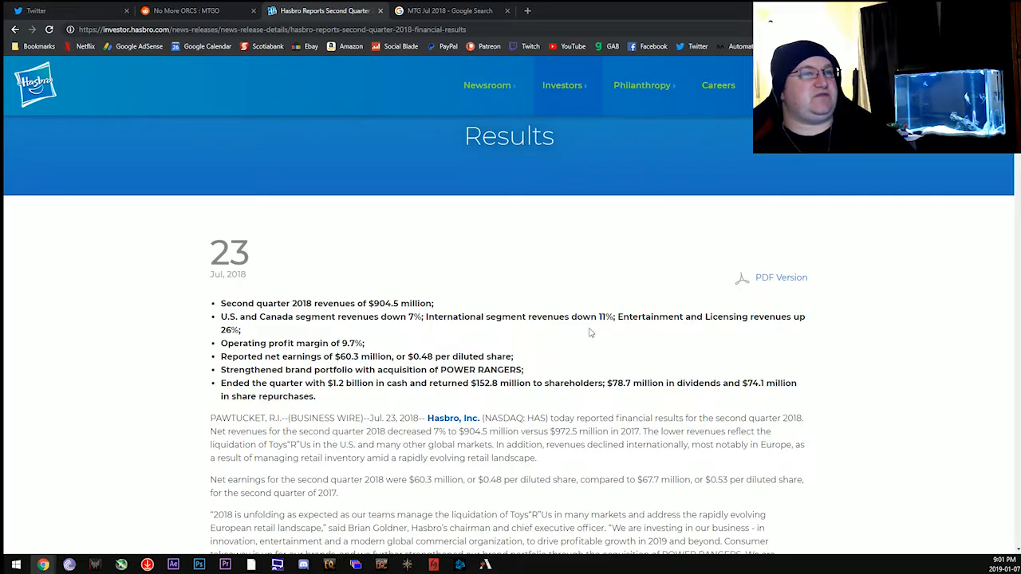
mouse_move(763, 312)
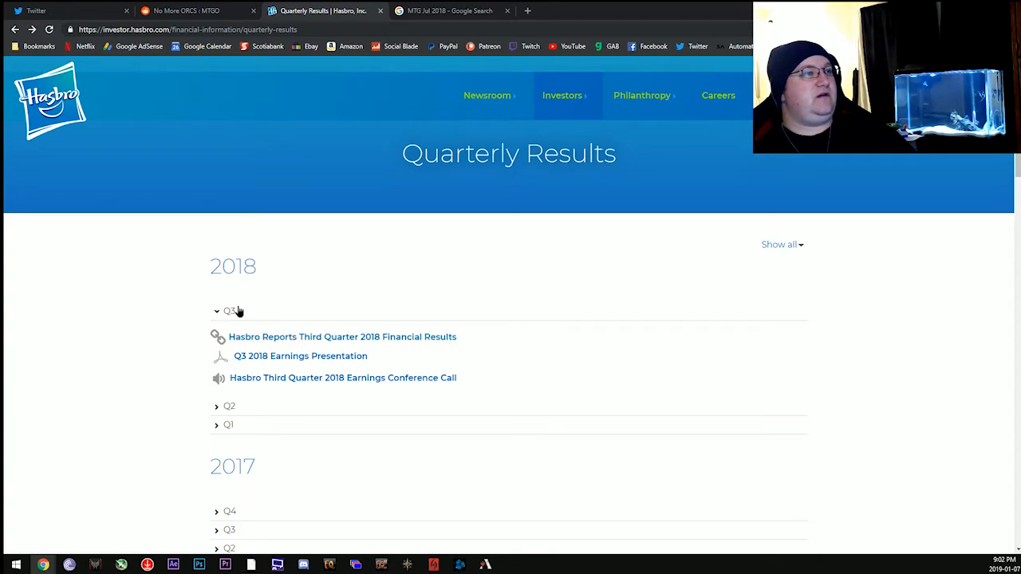
Open the Third Quarter 2018 release and highlight its $1.57 billion revenue line
click(341, 336)
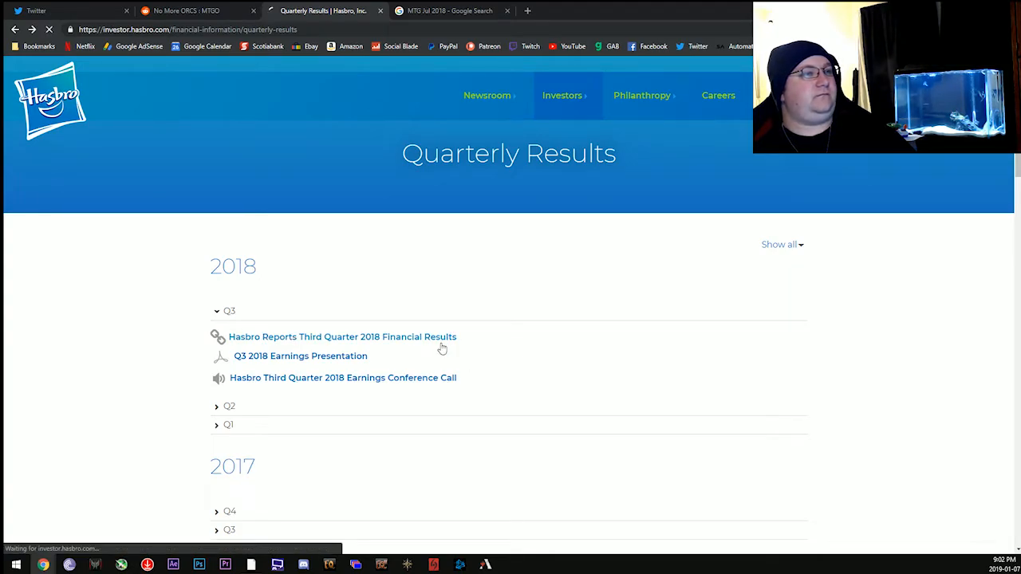
click(341, 337)
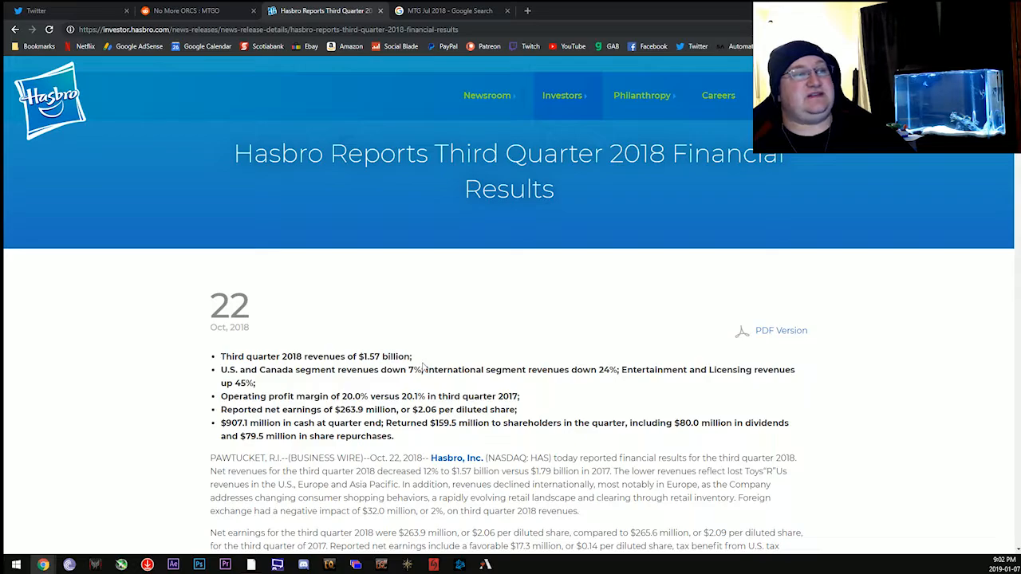
drag(220, 357, 412, 358)
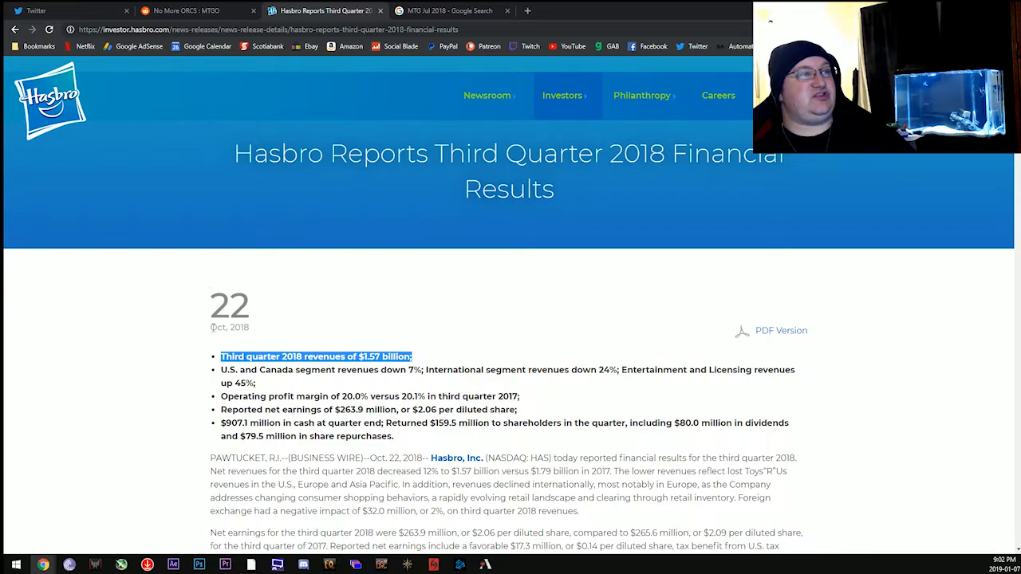
mouse_move(290, 316)
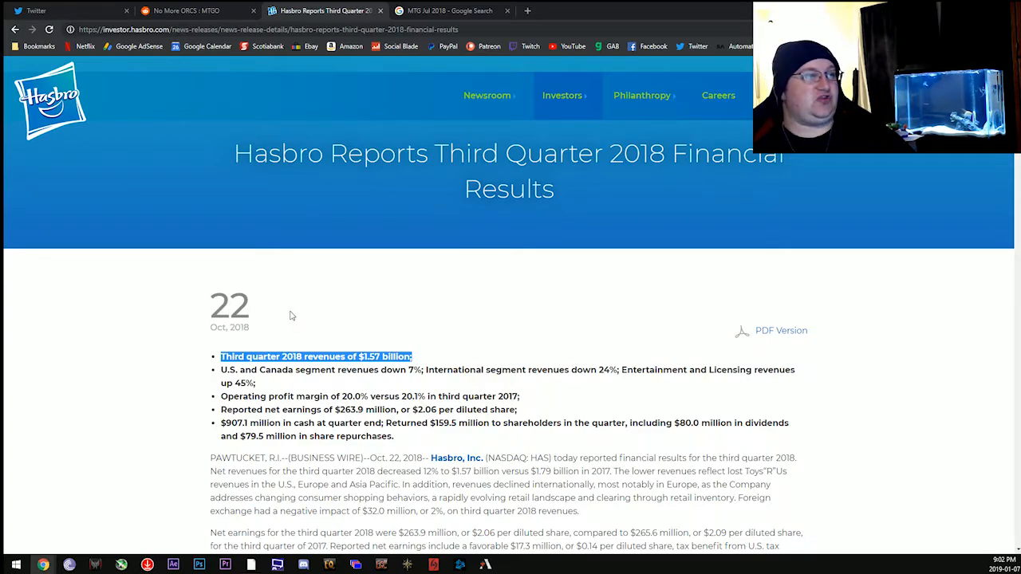
mouse_move(335, 349)
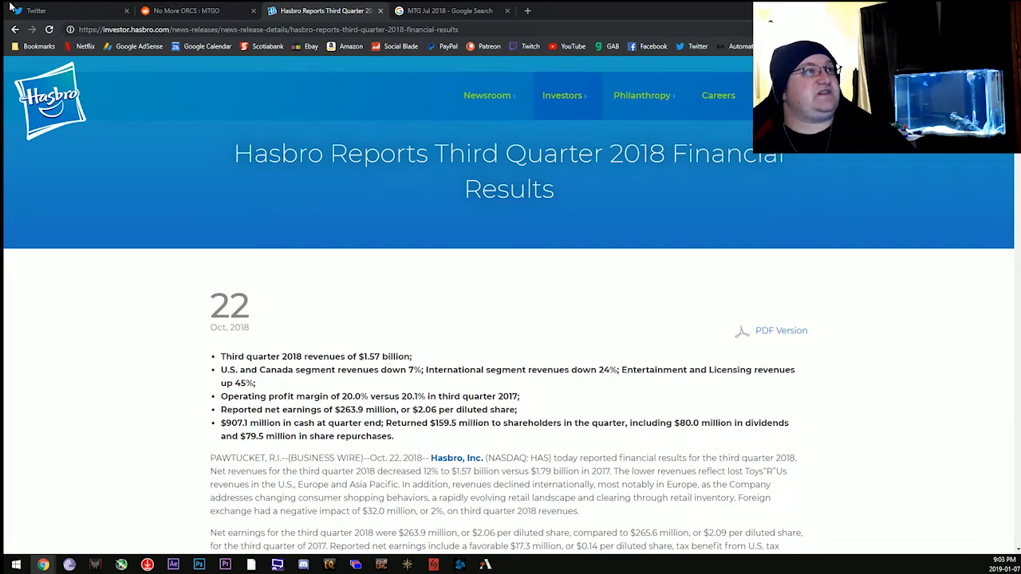
Switch back to the No More ORCS Reddit tab showing the post and the support worker's comment
click(185, 10)
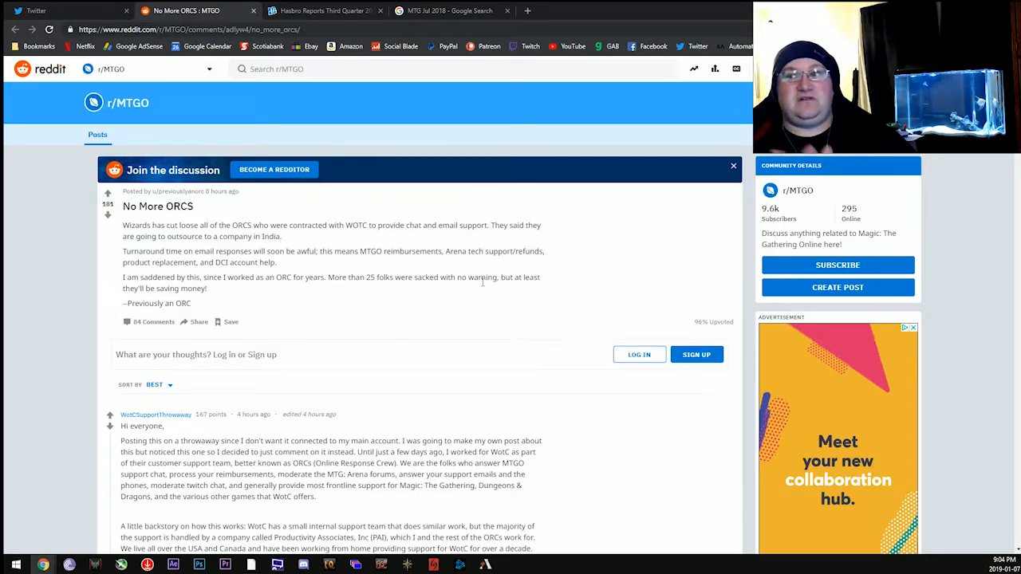
mouse_move(468, 313)
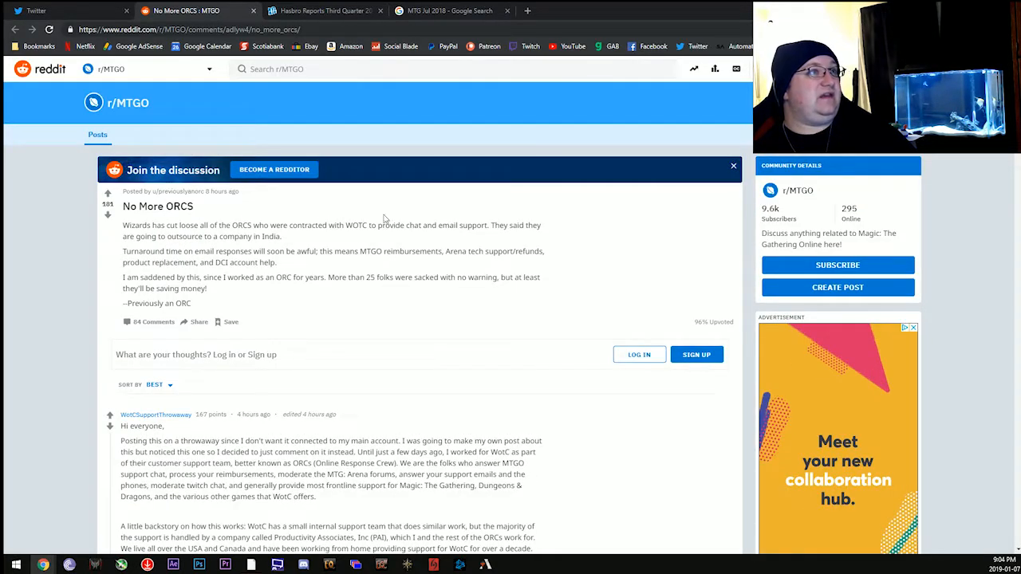
click(322, 9)
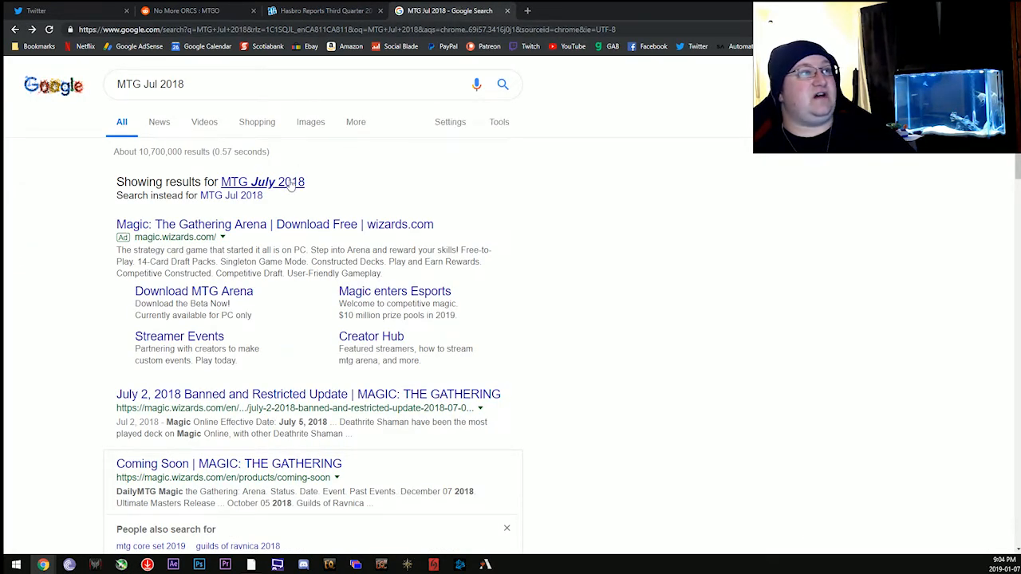
mouse_move(355, 187)
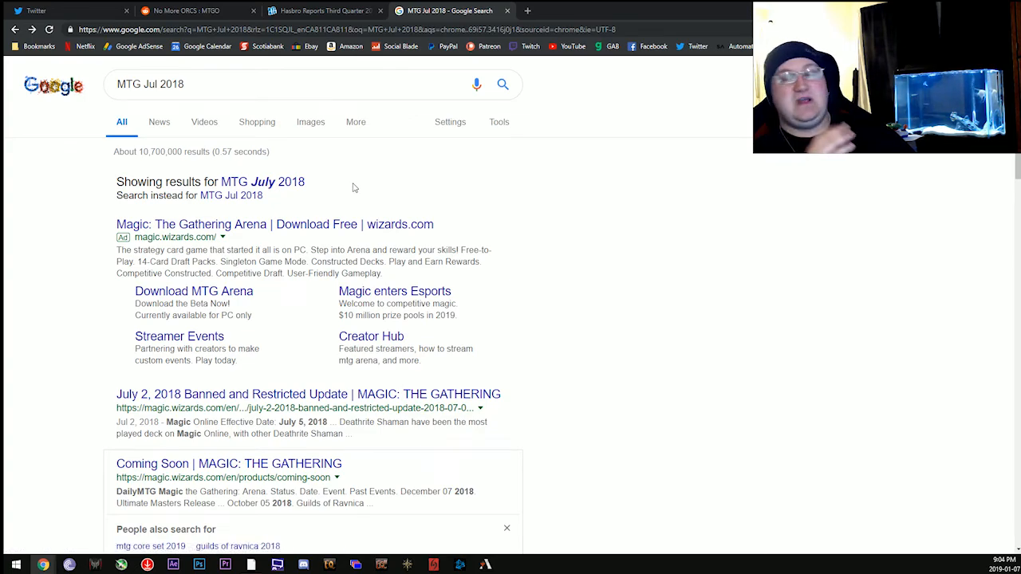